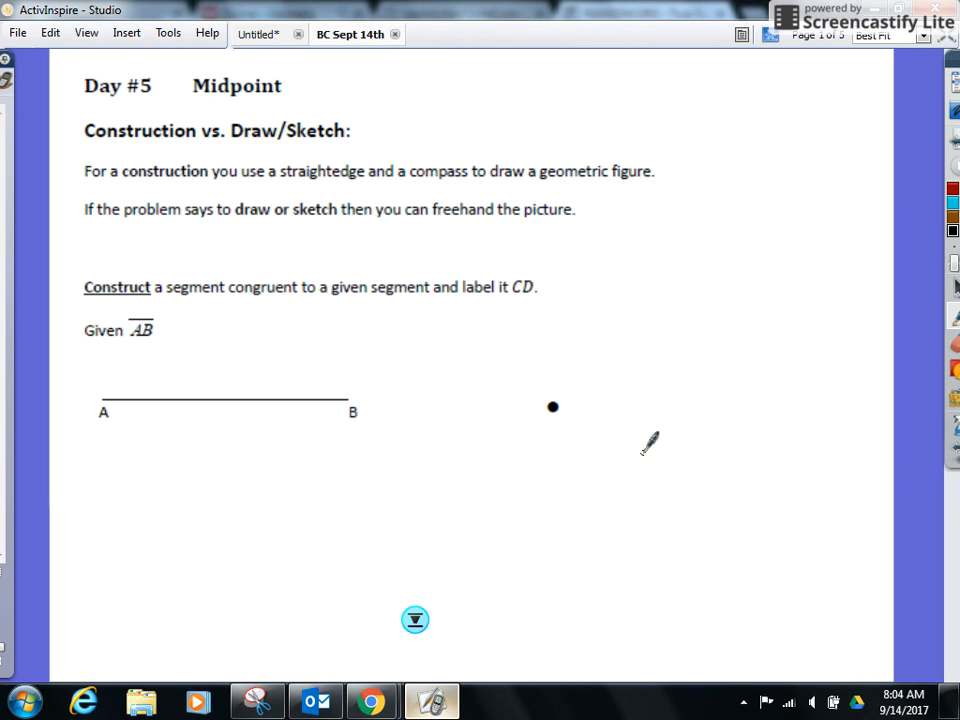
mouse_move(670, 444)
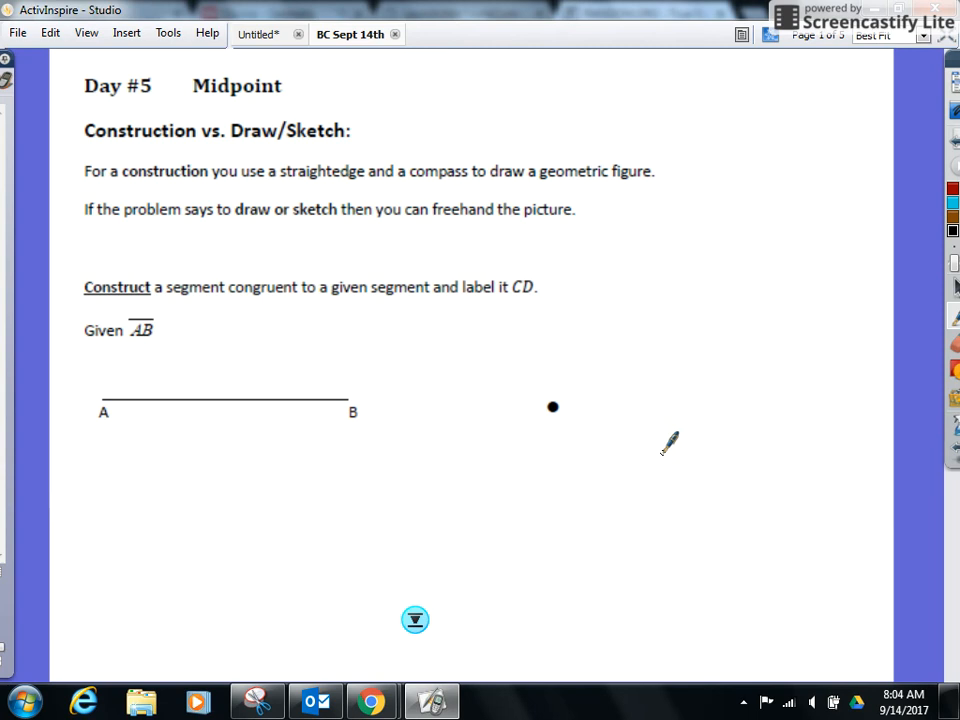
mouse_move(656, 456)
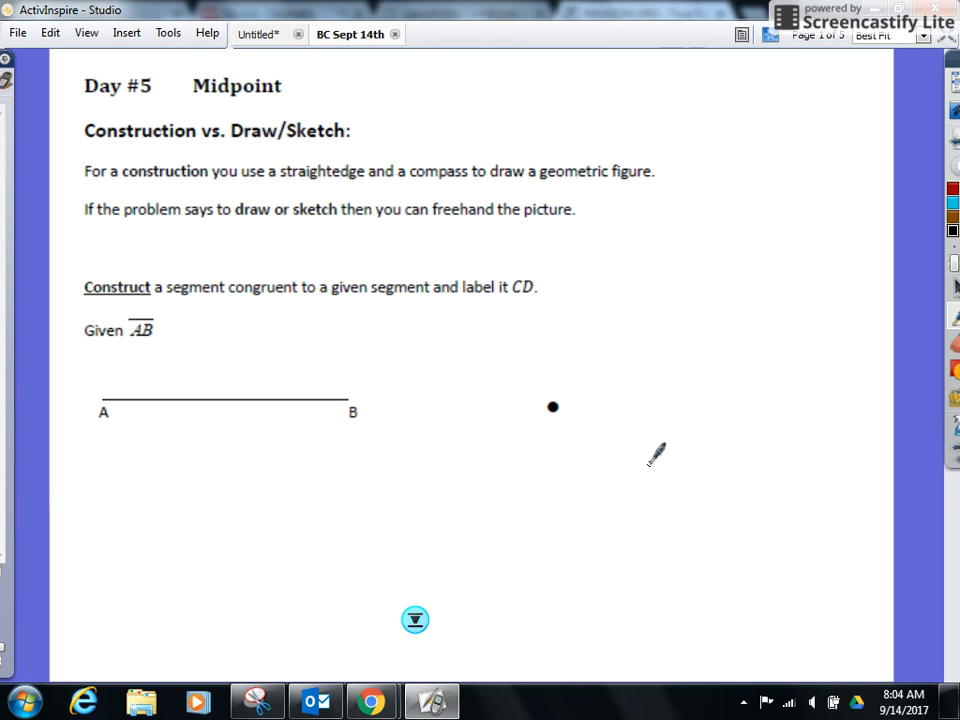
mouse_move(648, 468)
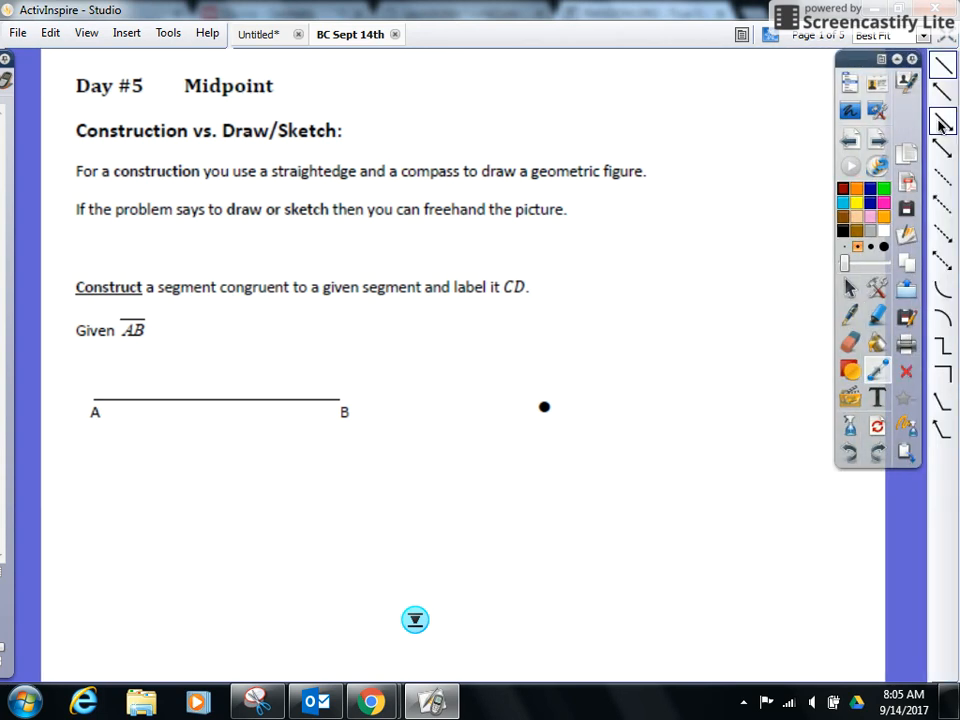
mouse_move(842, 232)
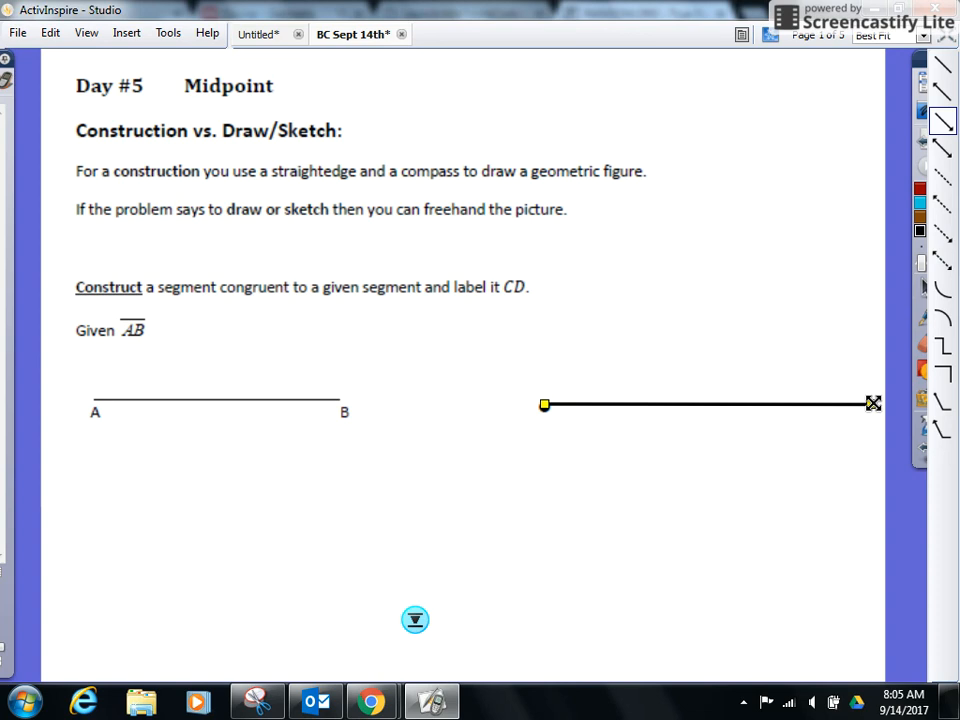
Open the extra teaching tools list to reach the line tool
click(168, 32)
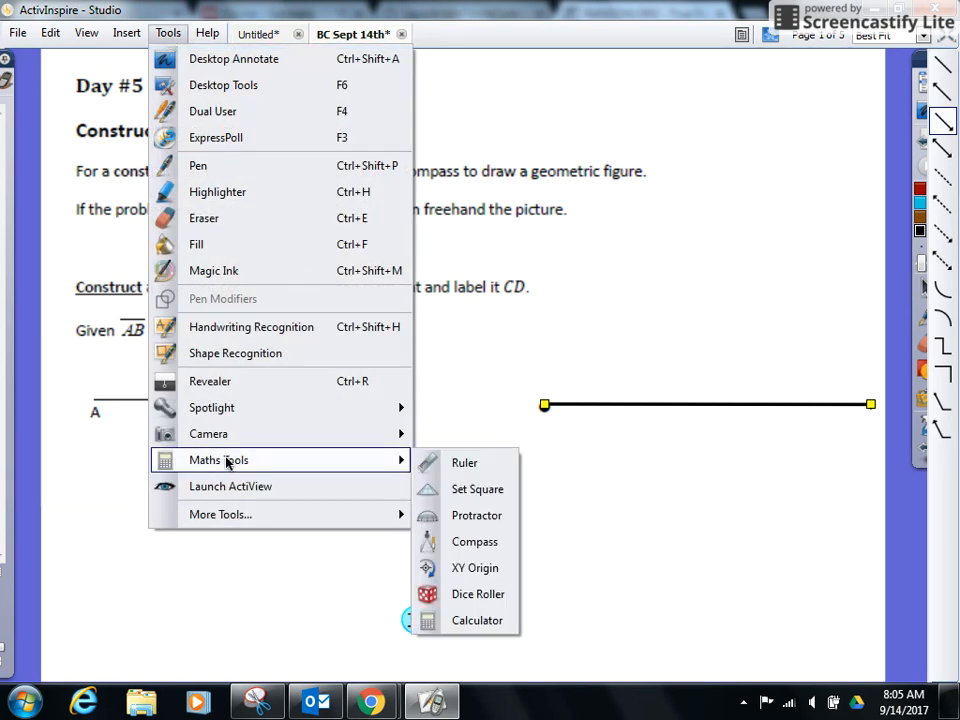
Bring a compass onto the page and place it over segment AB
click(474, 540)
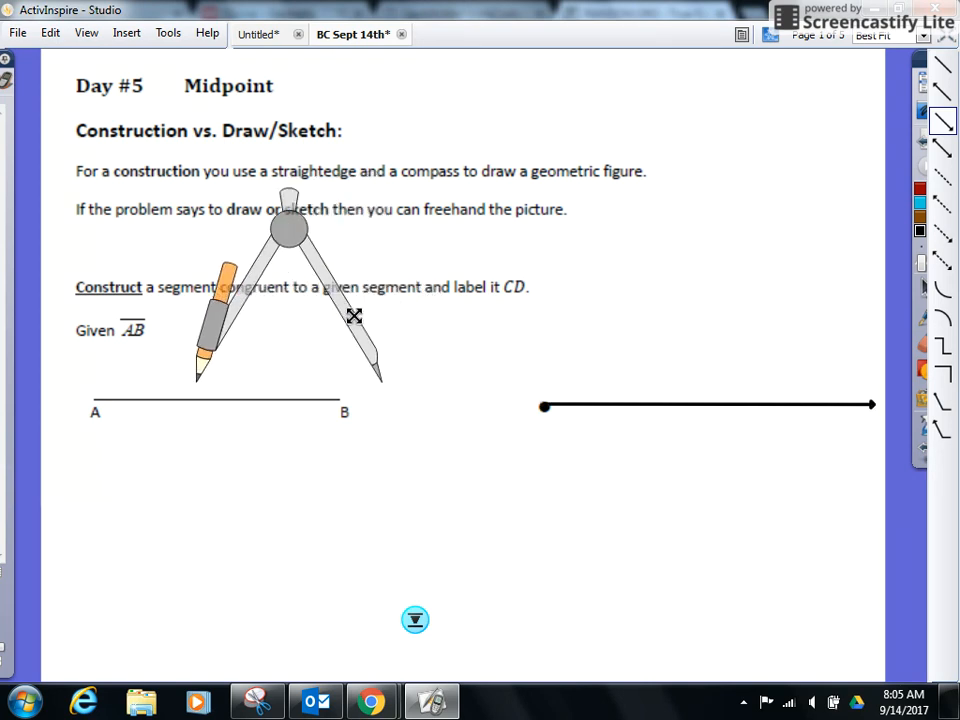
drag(356, 316, 310, 332)
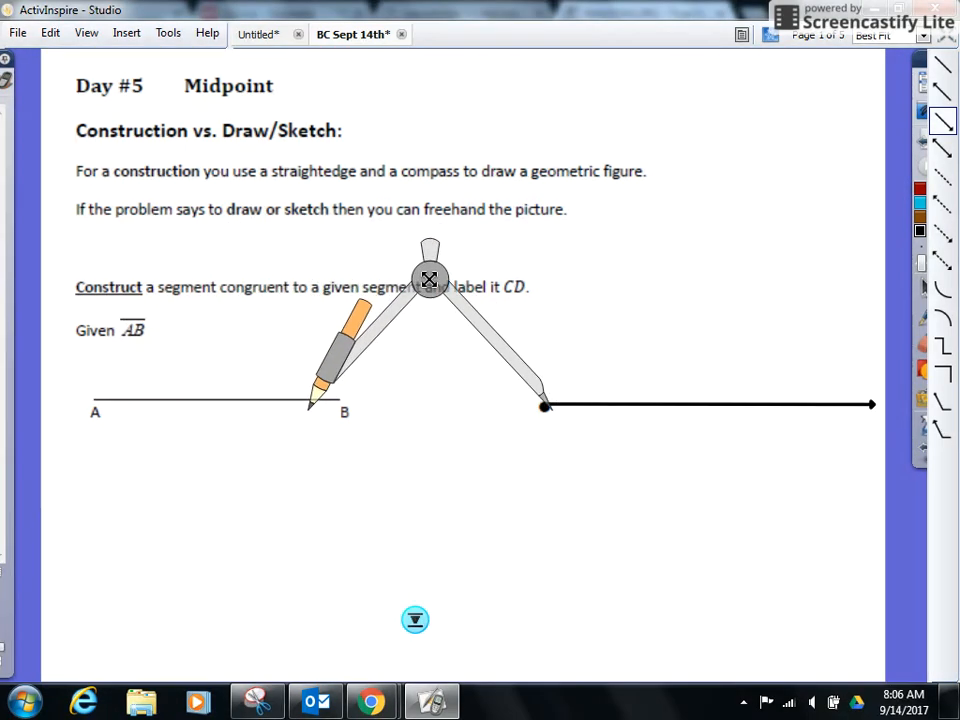
Swing an arc of radius AB from the line's starting point across the long line
drag(430, 278, 420, 278)
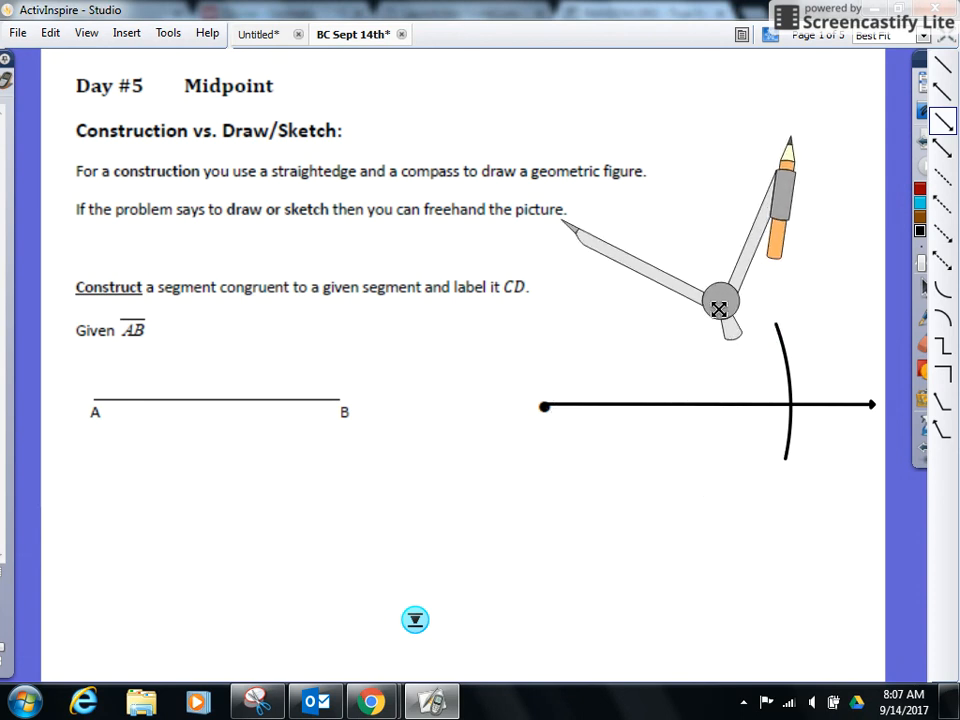
Move the compass aside and write the label C at the line's starting point
drag(720, 308, 736, 176)
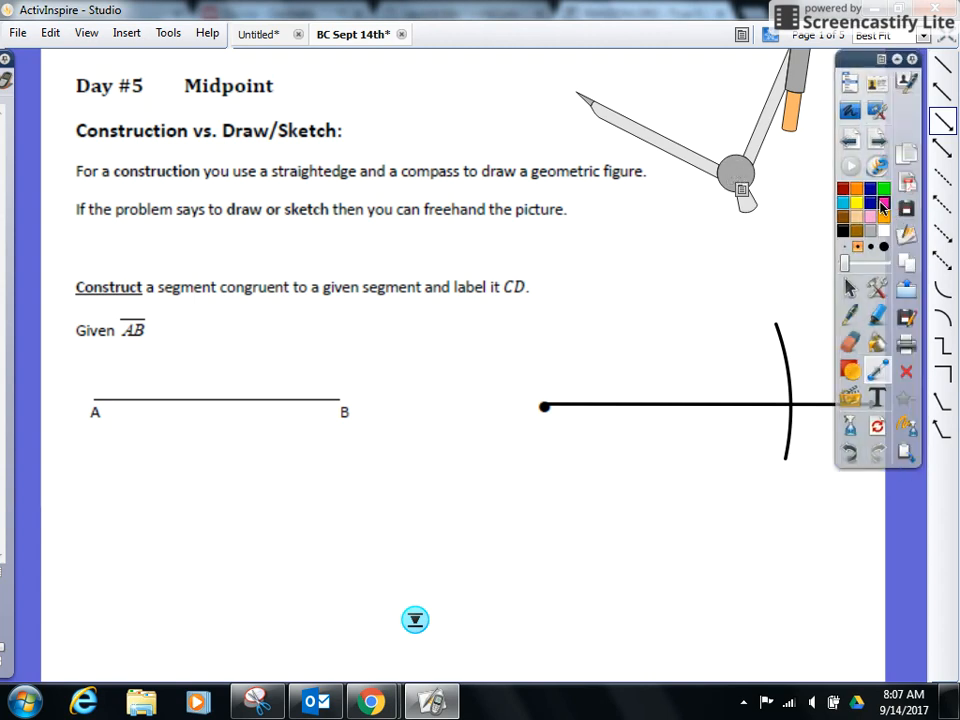
mouse_move(852, 440)
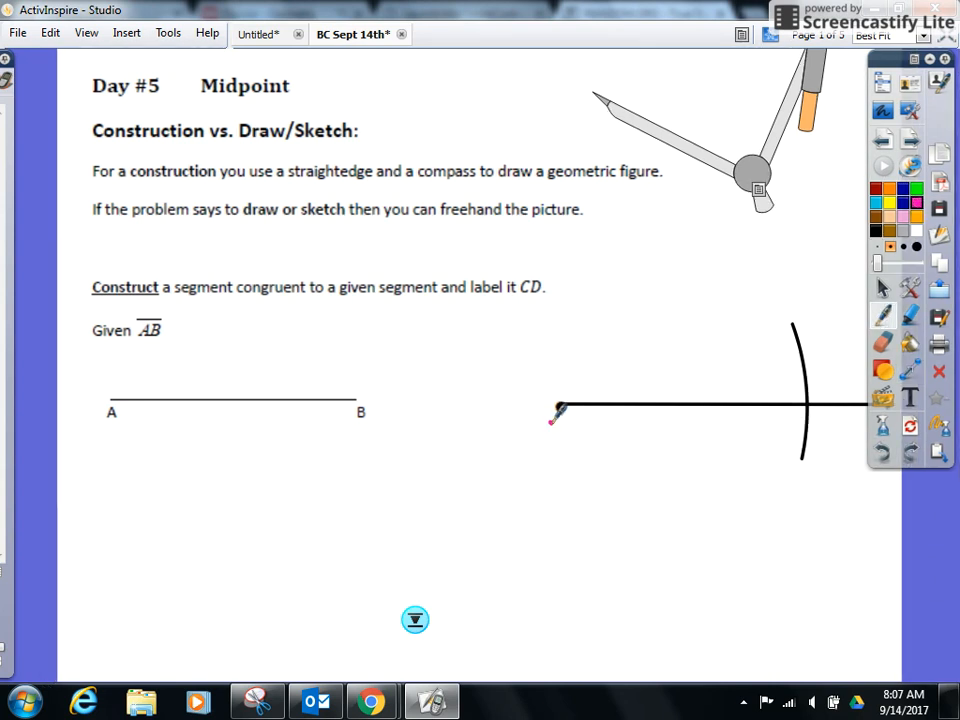
drag(556, 420, 544, 444)
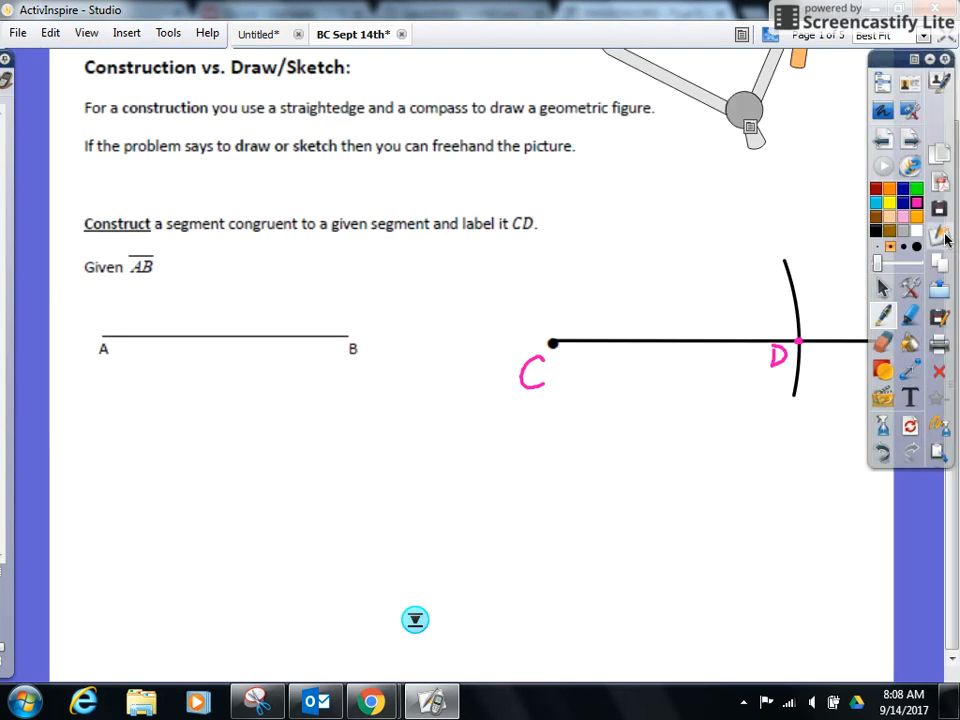
mouse_move(902, 232)
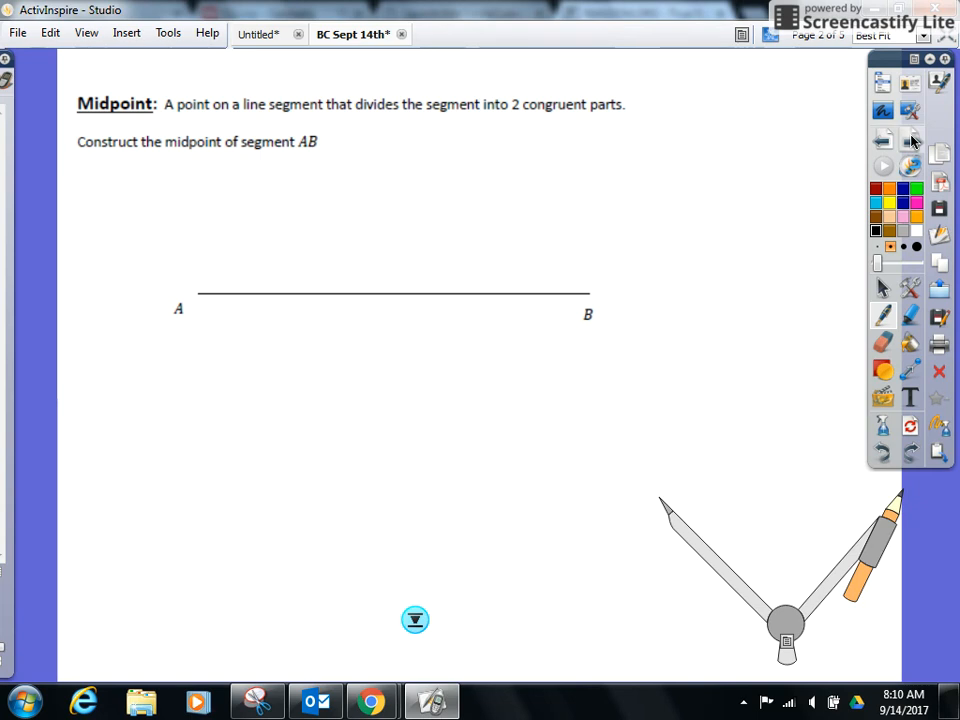
Spread the compass legs progressively wider near segment AB
drag(788, 632, 752, 578)
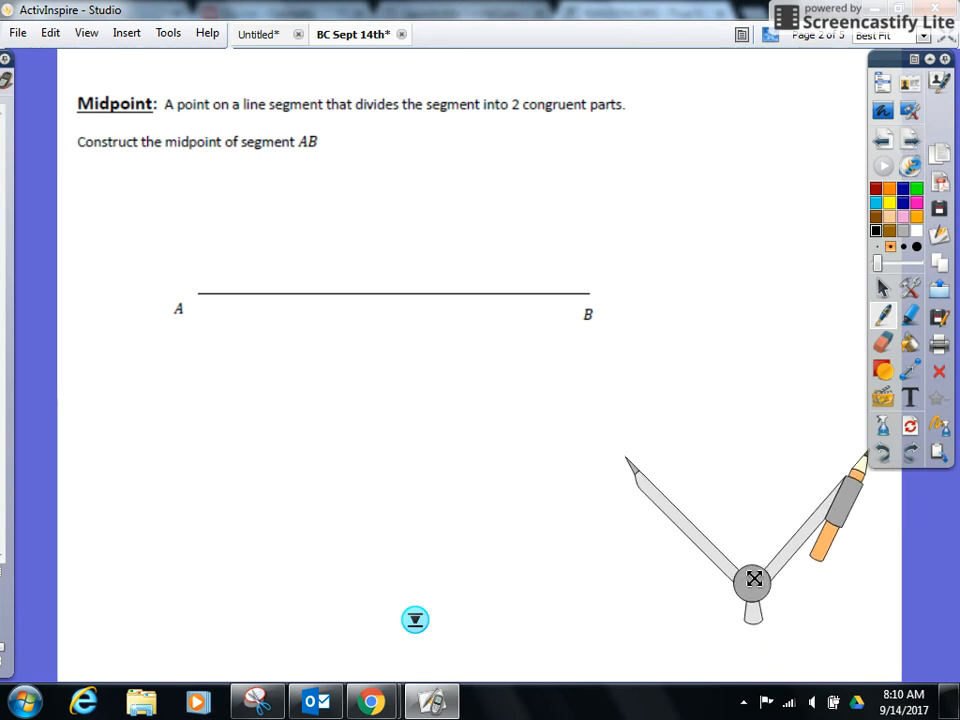
drag(752, 578, 652, 486)
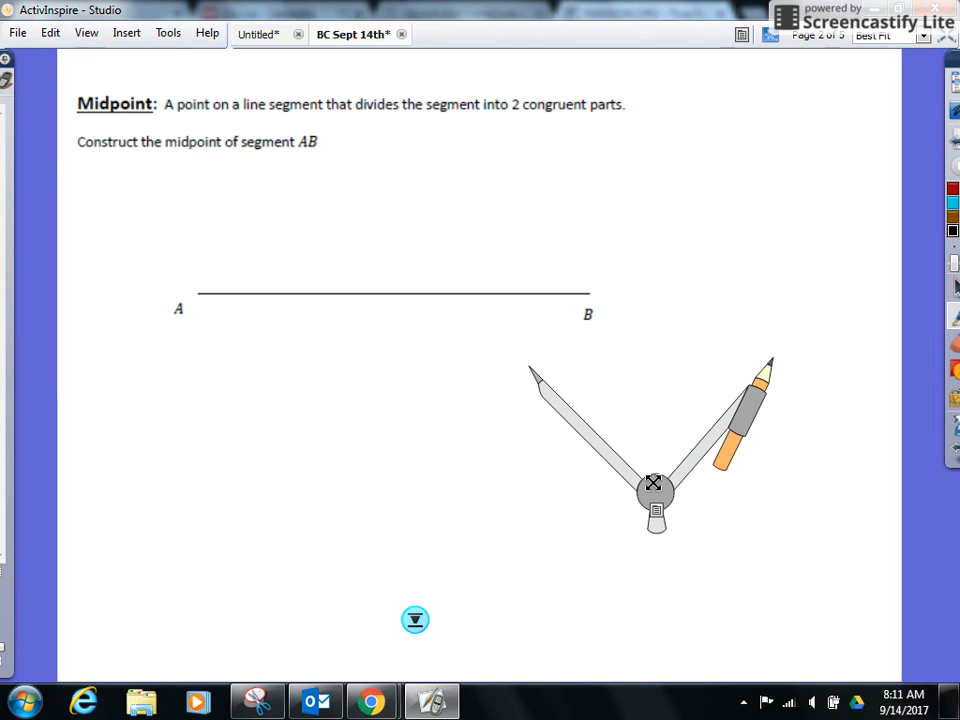
Move the compass onto segment AB with its needle on endpoint A
drag(654, 488, 408, 430)
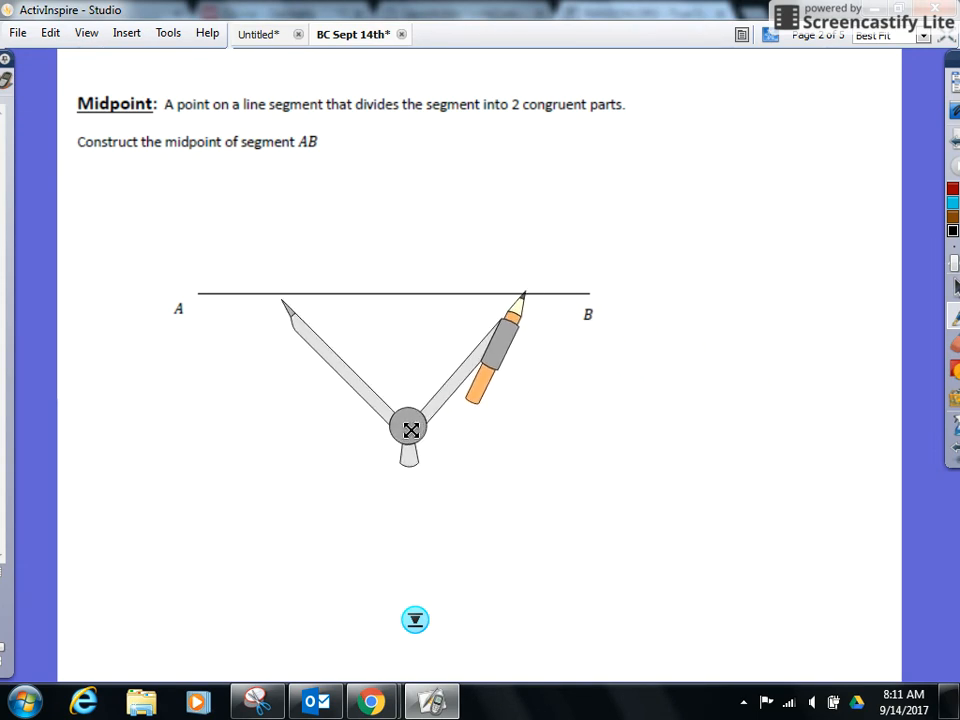
drag(408, 430, 324, 420)
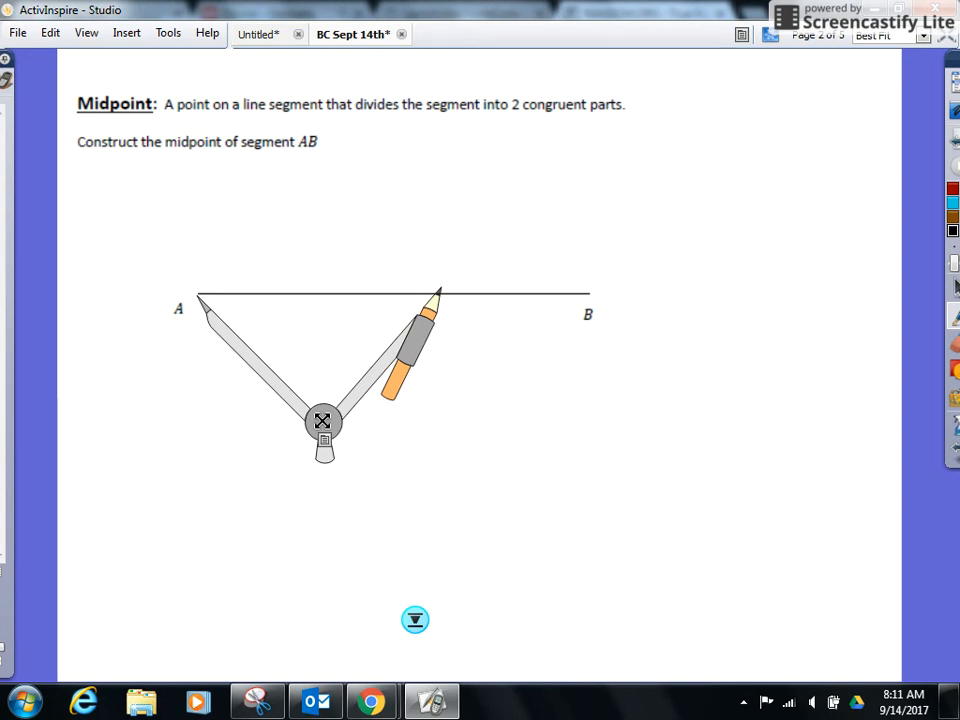
mouse_move(416, 336)
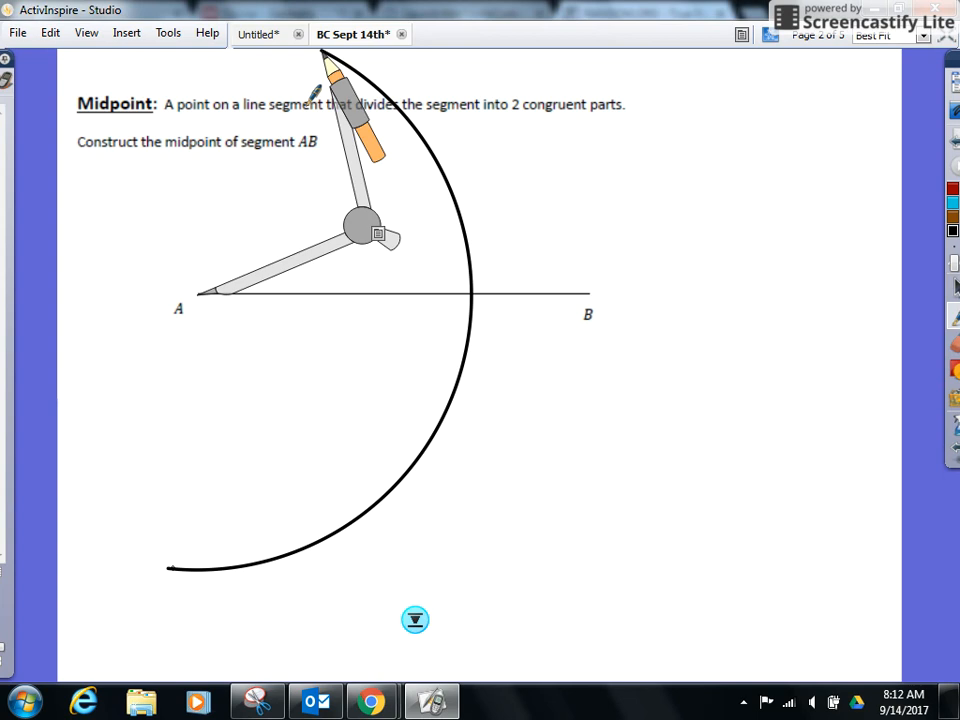
Draw a large arc centred at A, then a second arc from B crossing it
drag(360, 224, 744, 224)
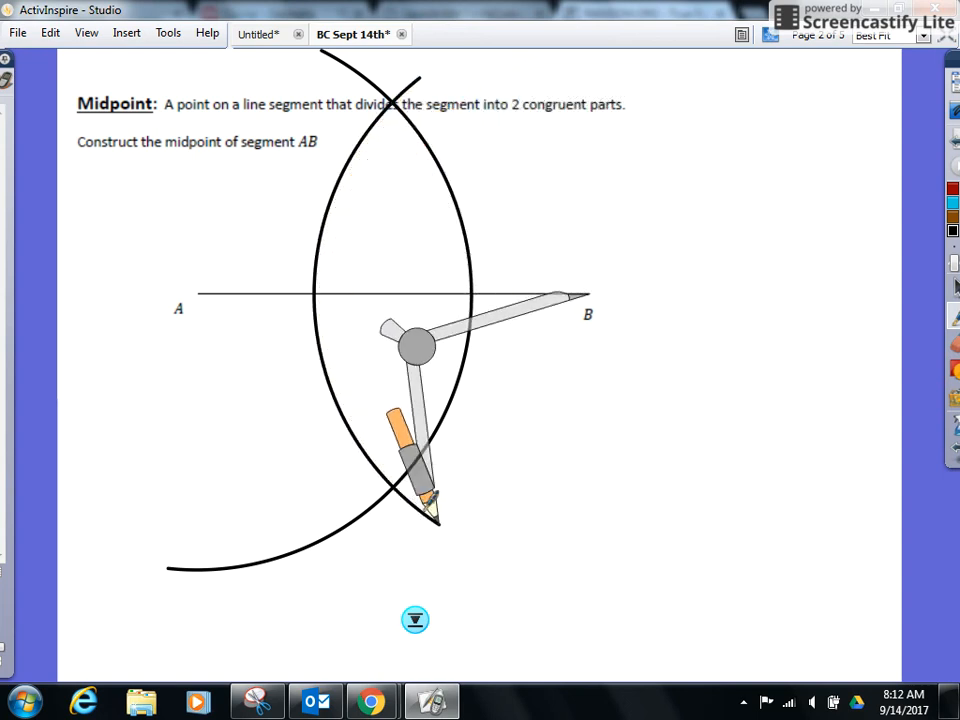
drag(416, 344, 720, 290)
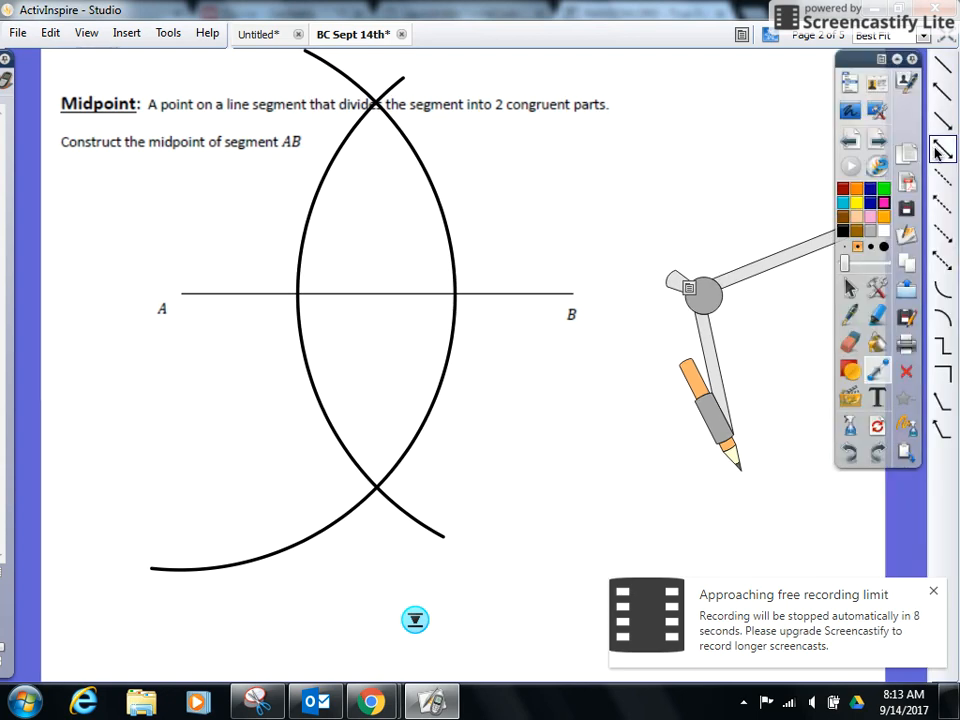
mouse_move(940, 148)
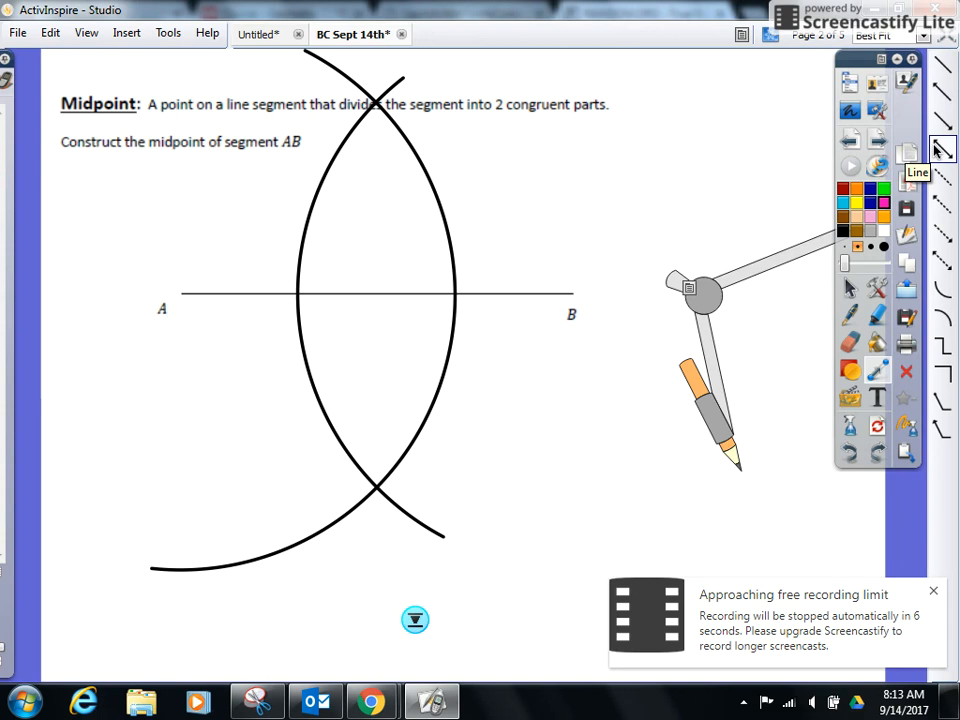
Draw a vertical line from the upper arc intersection through the lower one
drag(376, 64, 376, 150)
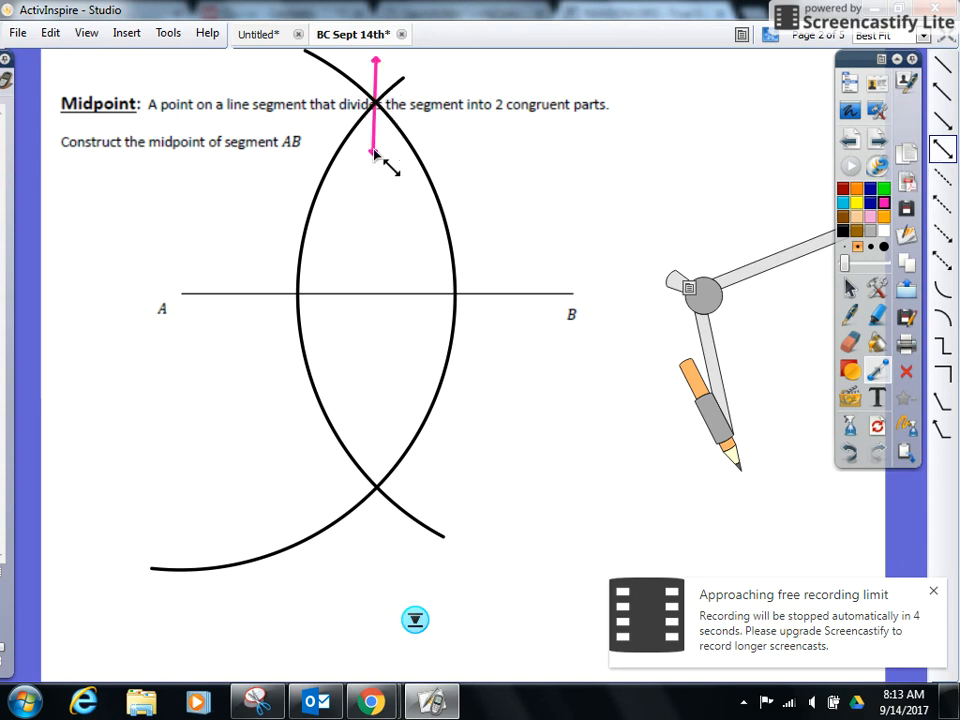
drag(376, 156, 376, 548)
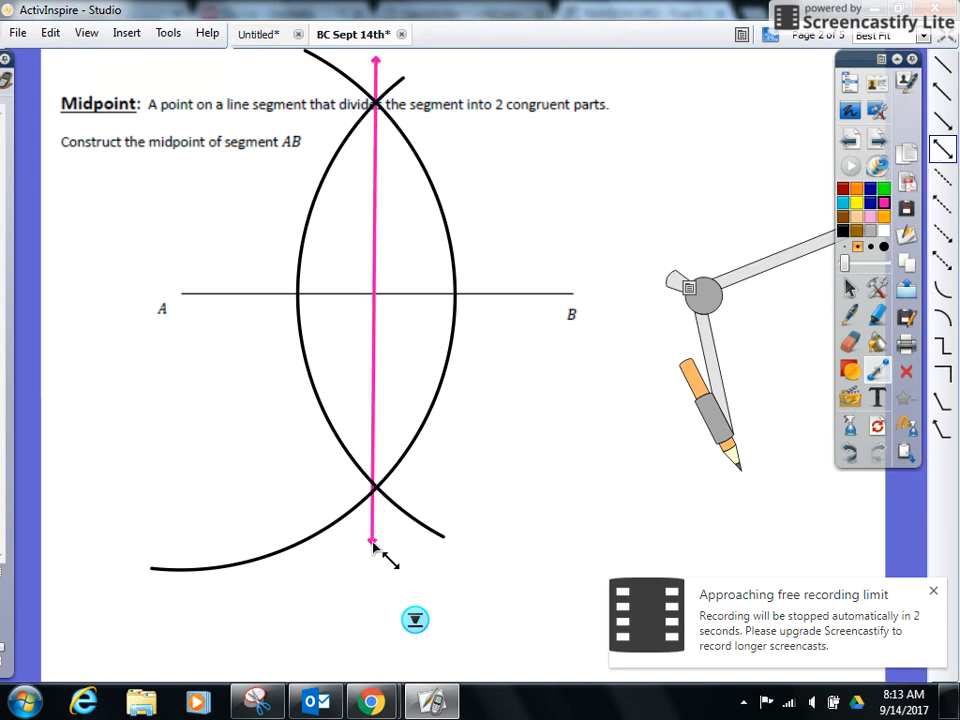